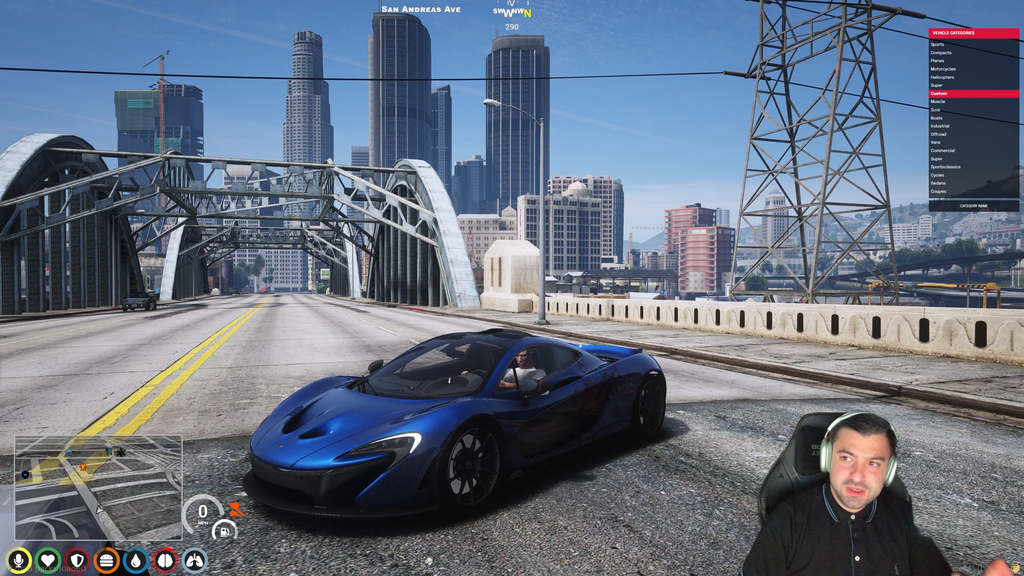
Step: Spawn a few vehicles through the admin menu's Spawn Vehicle categories beside the blue supercar
{"action": "left_click", "coordinate": [938, 92]}
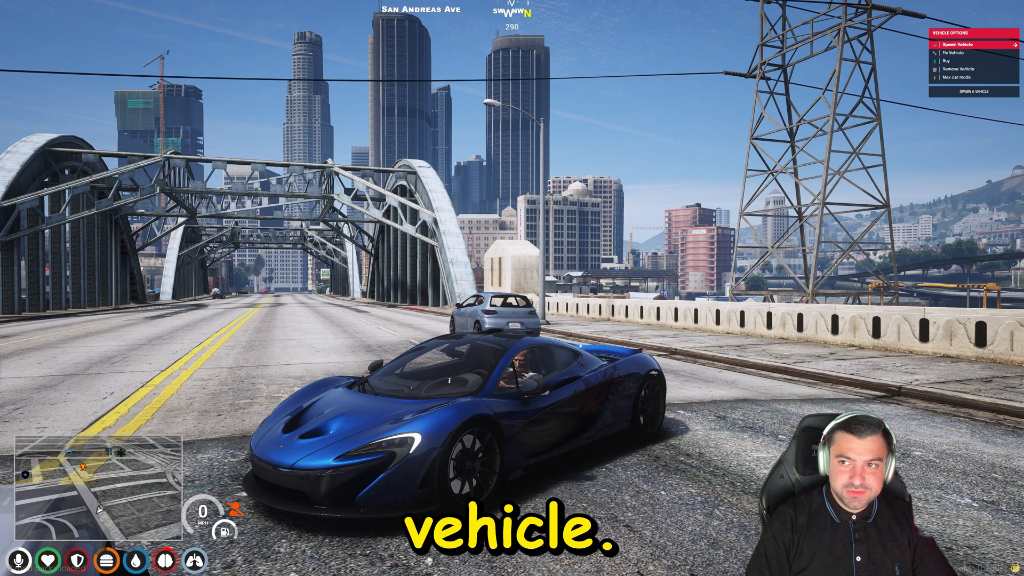
{"action": "left_click", "coordinate": [958, 44]}
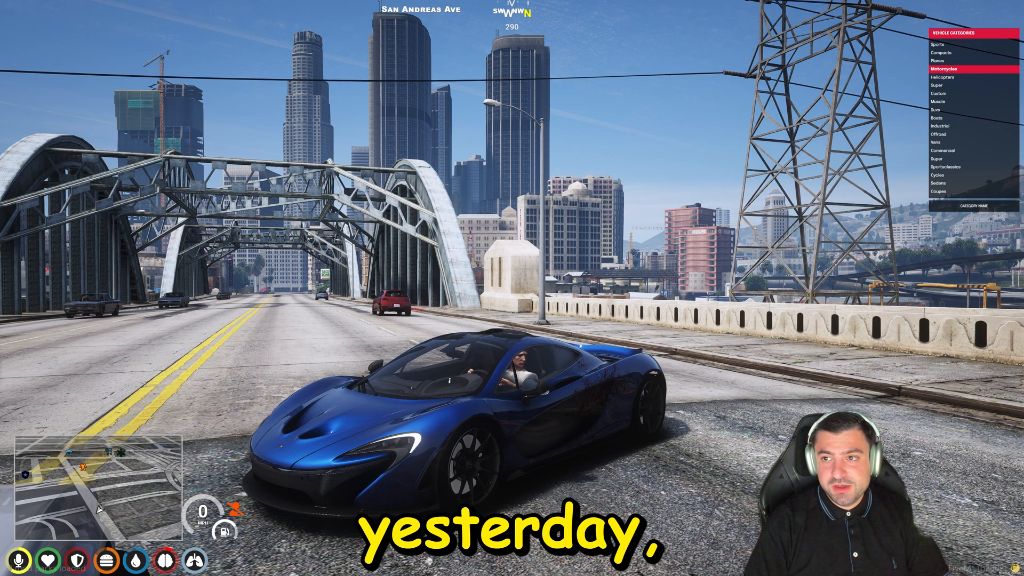
{"action": "left_click", "coordinate": [937, 134]}
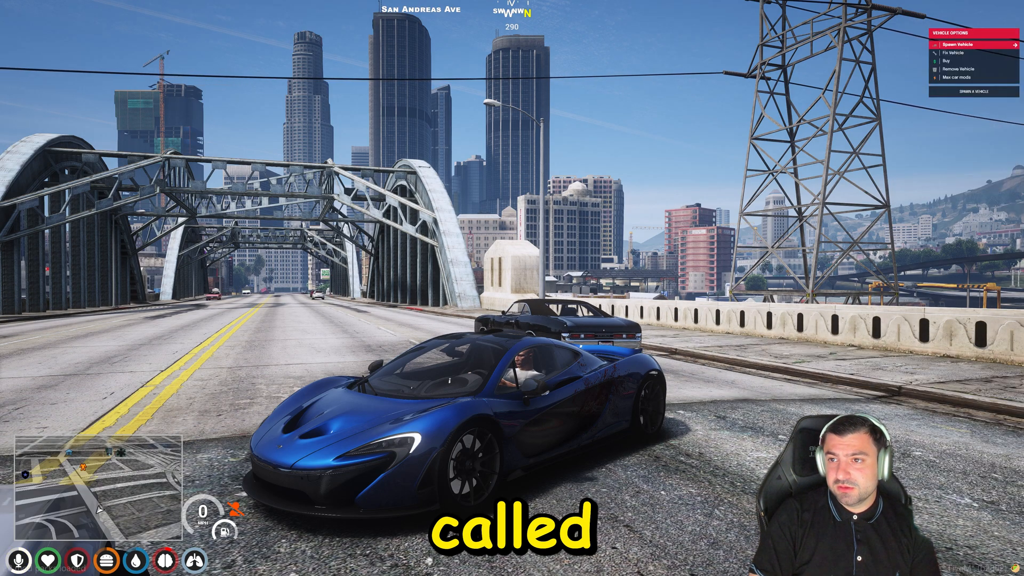
{"action": "left_click", "coordinate": [957, 43]}
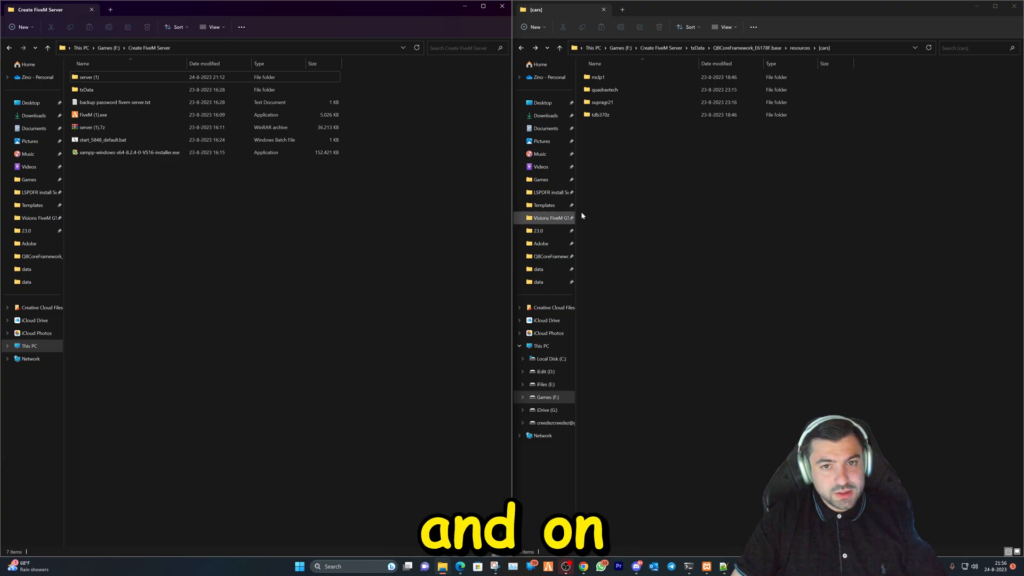
{"action": "mouse_move", "coordinate": [732, 241]}
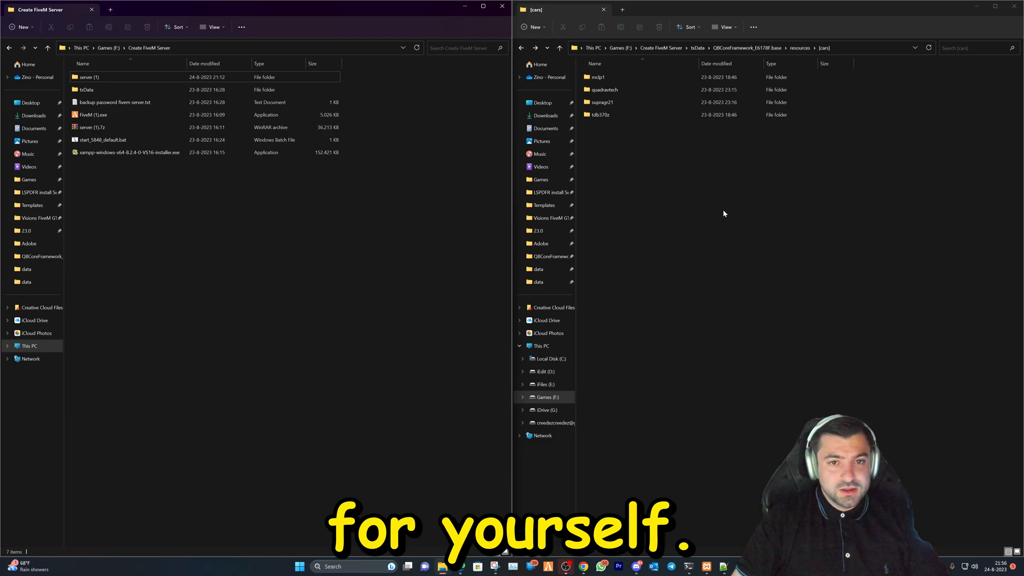
{"action": "mouse_move", "coordinate": [701, 218]}
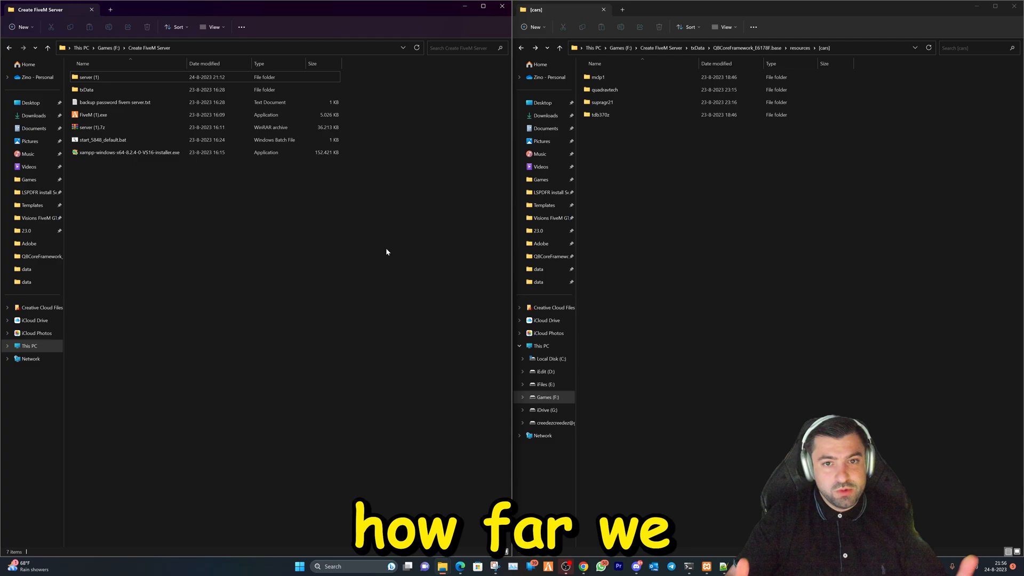
{"action": "mouse_move", "coordinate": [153, 118]}
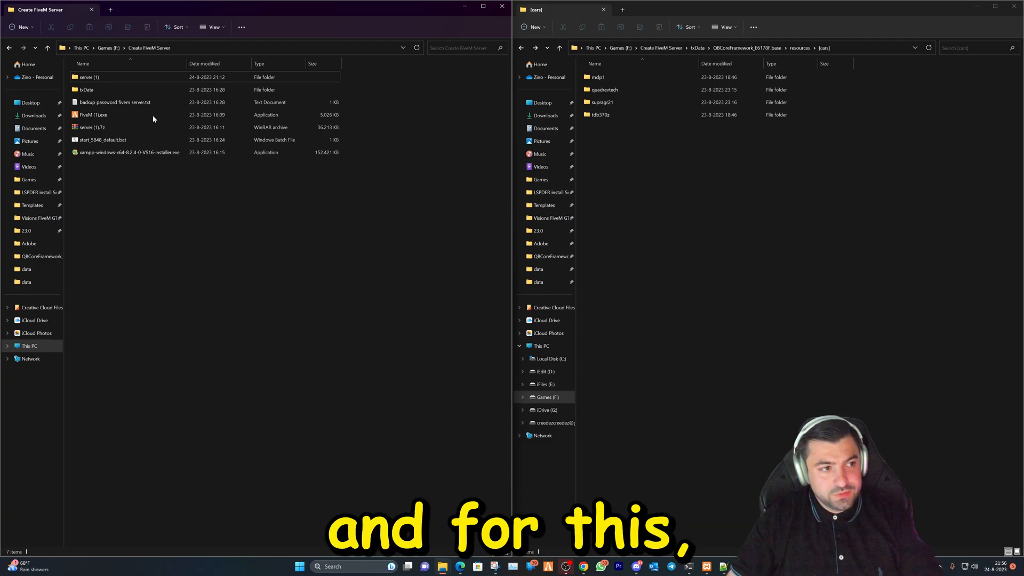
Step: Navigate through txData, resources, [qb] and qb-core into the shared folder
{"action": "left_click", "coordinate": [88, 77]}
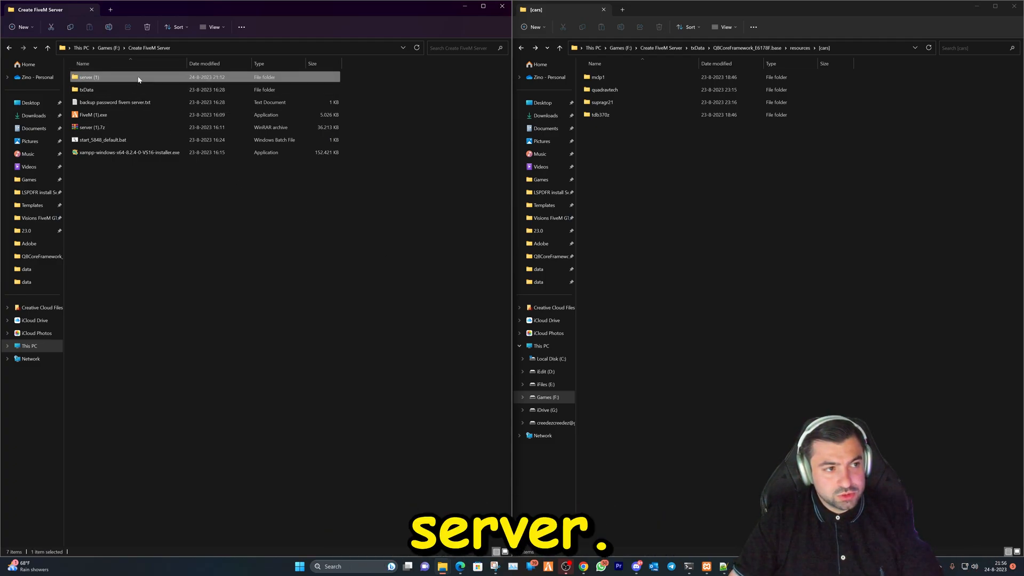
{"action": "left_click", "coordinate": [85, 90]}
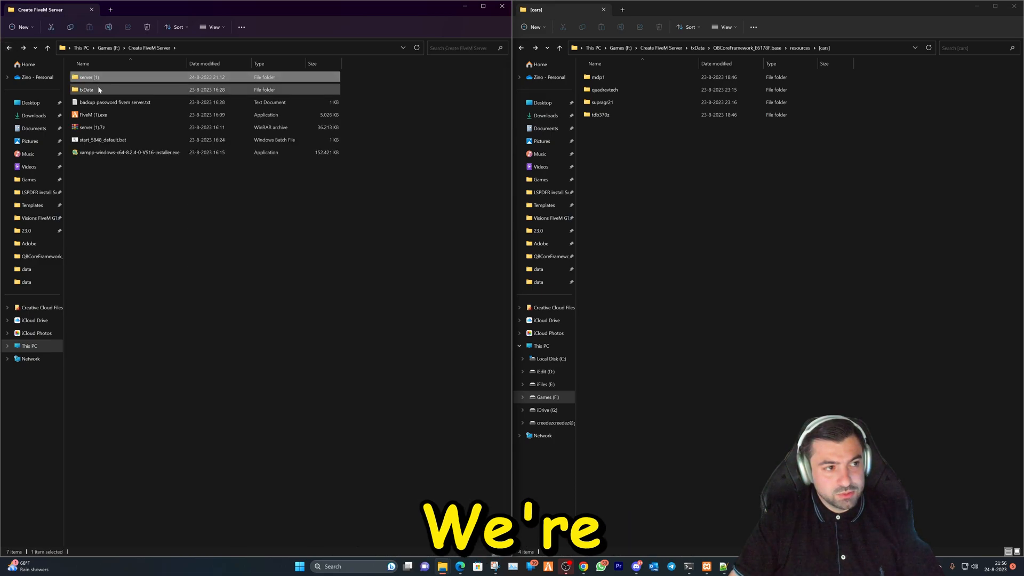
{"action": "double_click", "coordinate": [87, 89]}
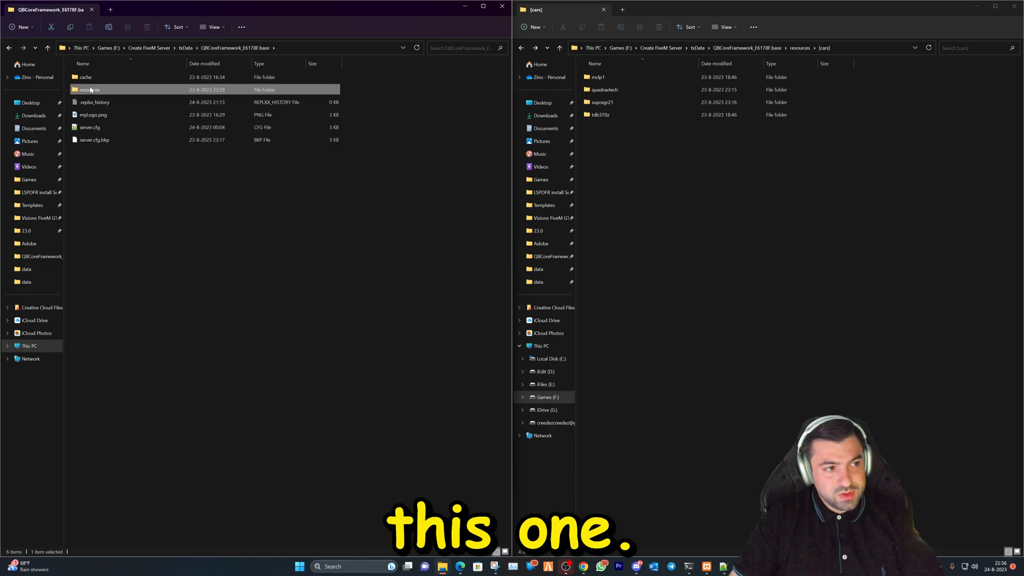
{"action": "double_click", "coordinate": [89, 90]}
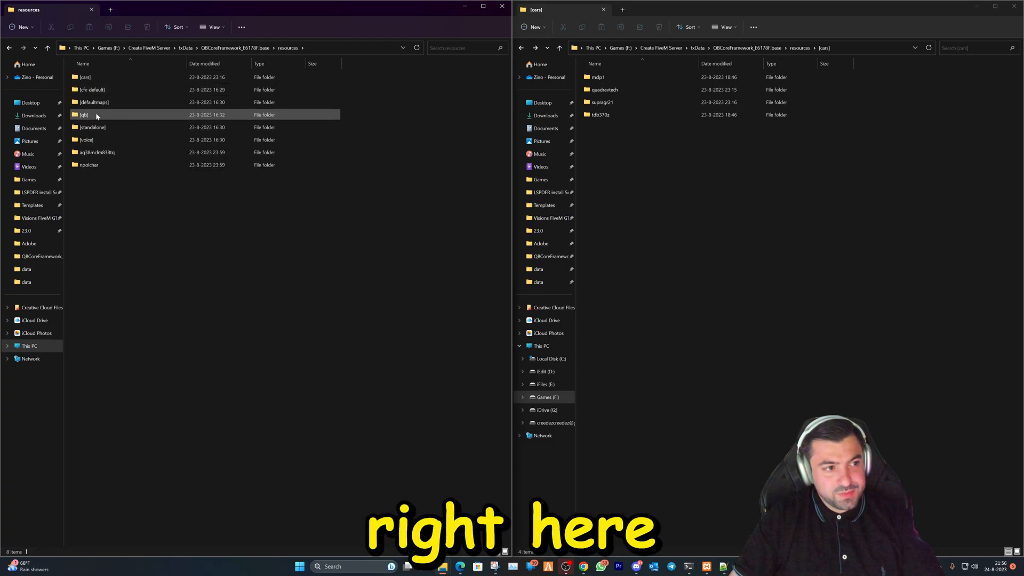
{"action": "double_click", "coordinate": [85, 114]}
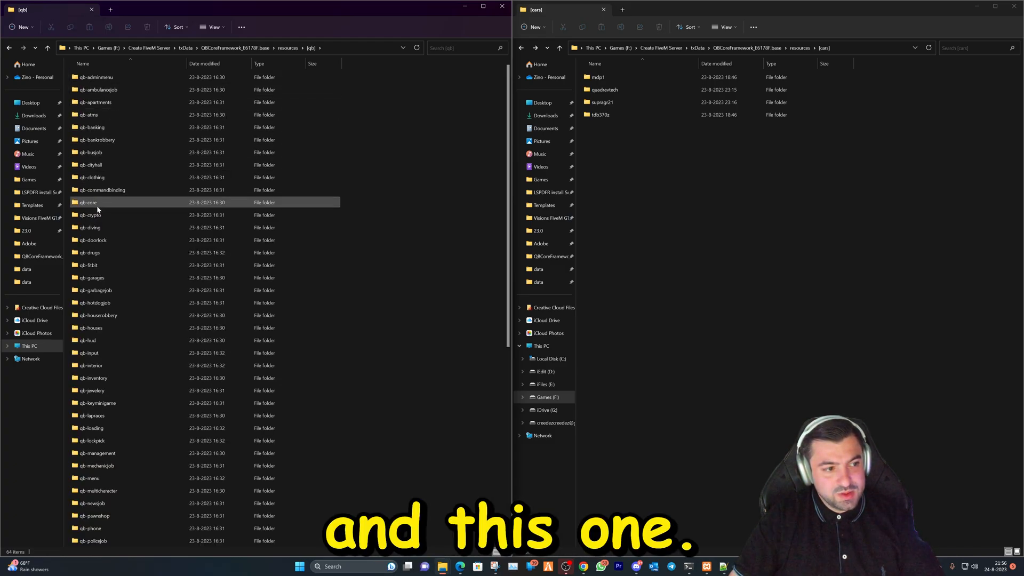
{"action": "double_click", "coordinate": [87, 201]}
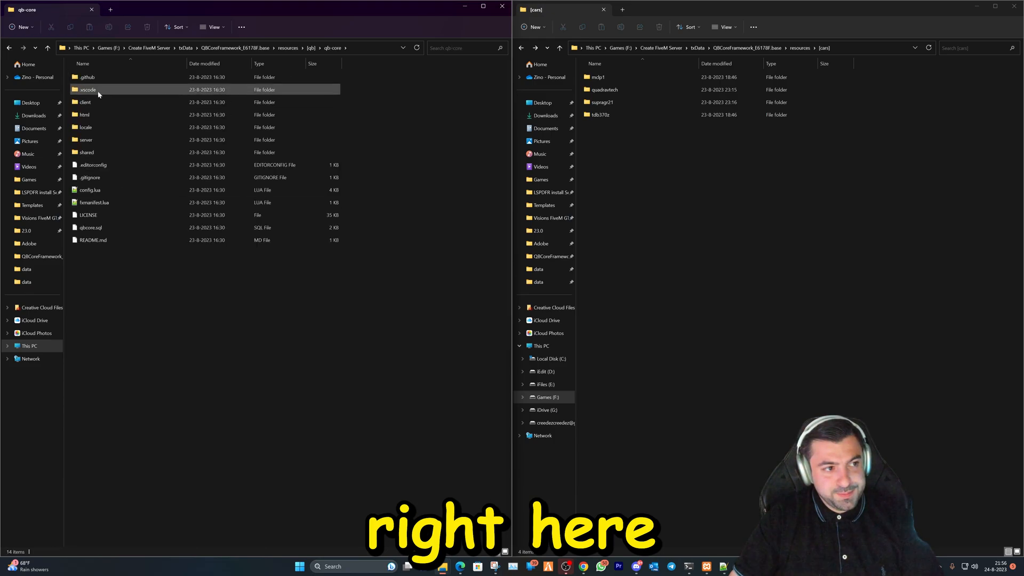
{"action": "left_click", "coordinate": [87, 152]}
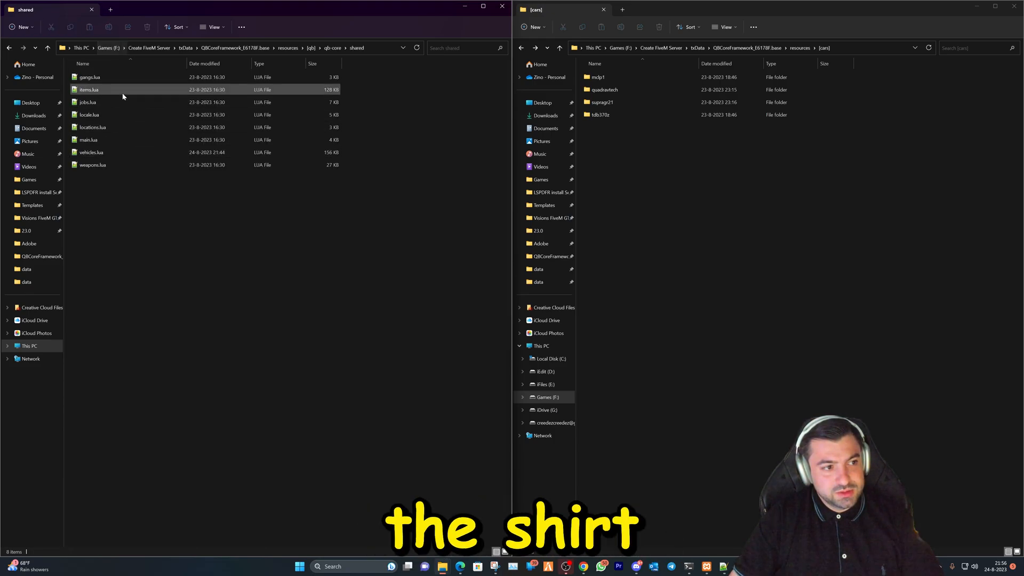
Step: Open vehicles.lua, scroll to the bottom and select the mclp1 entry for copying
{"action": "double_click", "coordinate": [91, 152]}
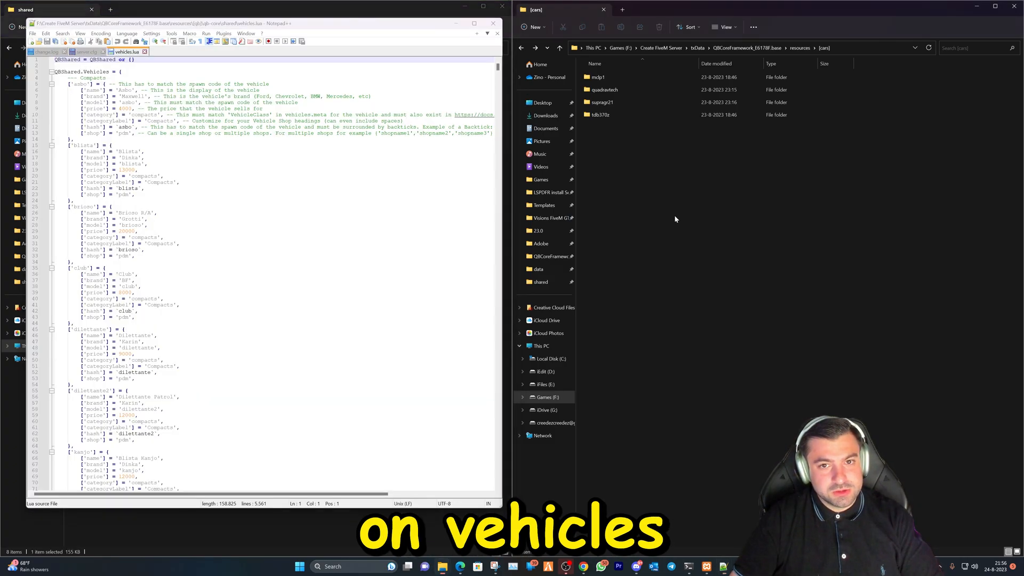
{"action": "scroll", "scroll_direction": "down", "scroll_amount": 3}
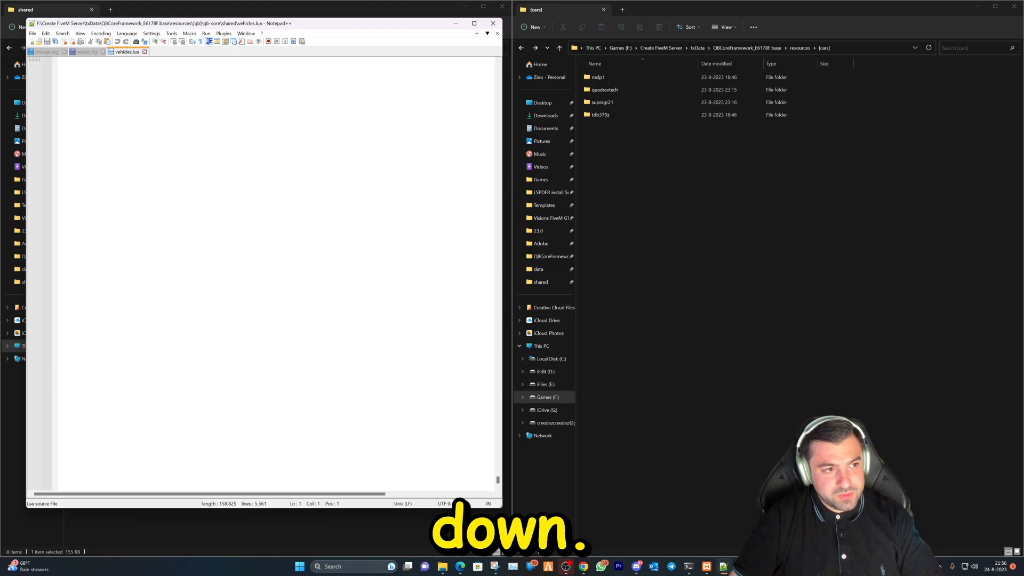
{"action": "scroll", "scroll_direction": "down", "scroll_amount": 3}
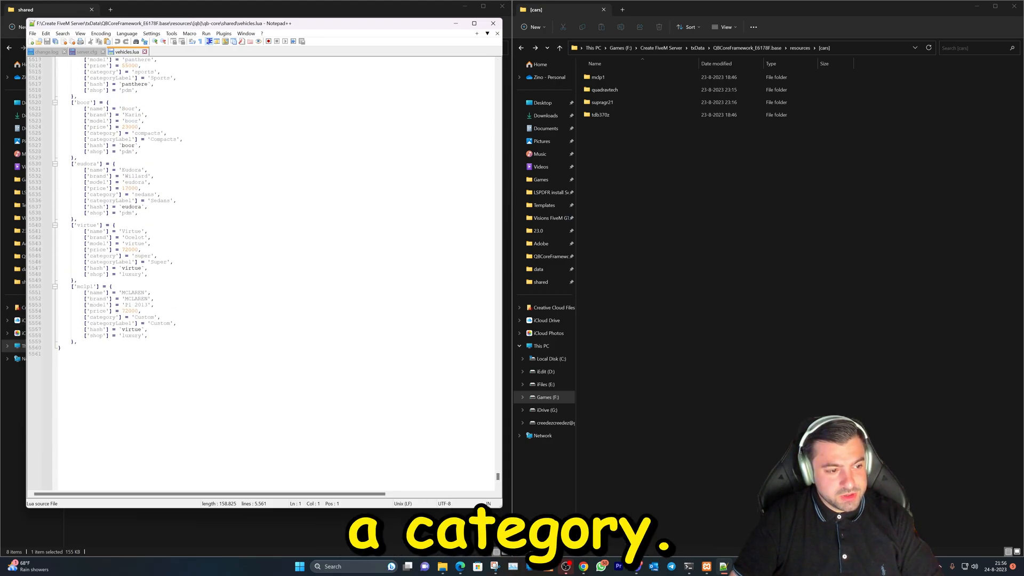
{"action": "left_click_drag", "start_coordinate": [85, 286], "coordinate": [150, 335]}
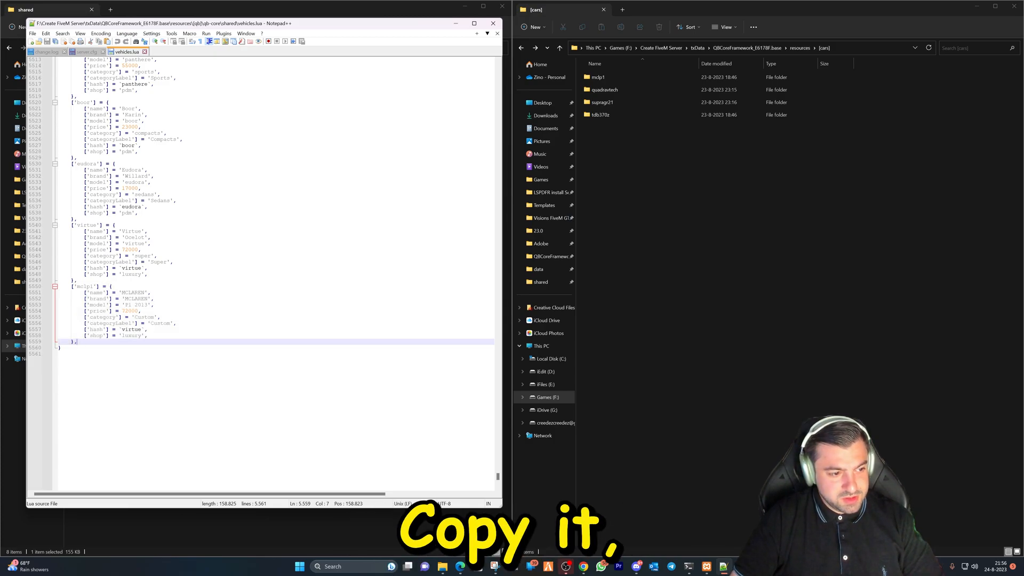
Step: Paste a copy of the mclp1 block on a new line and place the cursor in it
{"action": "key", "text": "enter"}
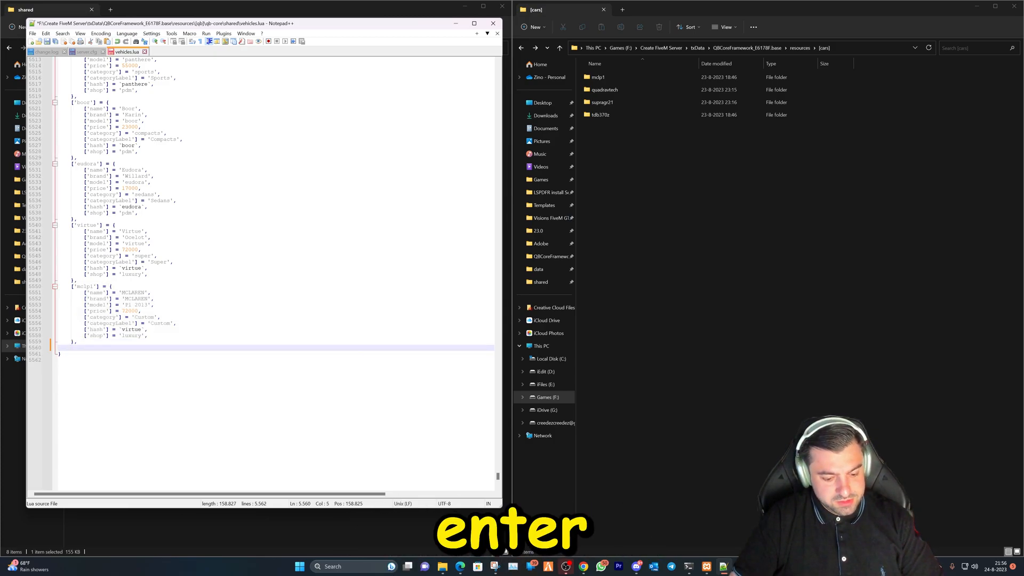
{"action": "key", "text": "ctrl+v"}
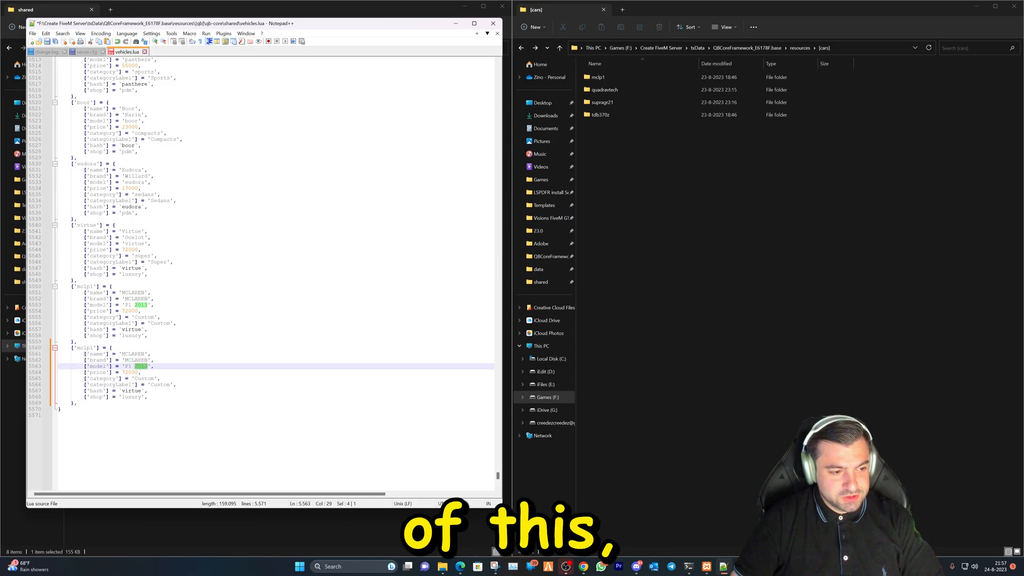
{"action": "left_click", "coordinate": [604, 90]}
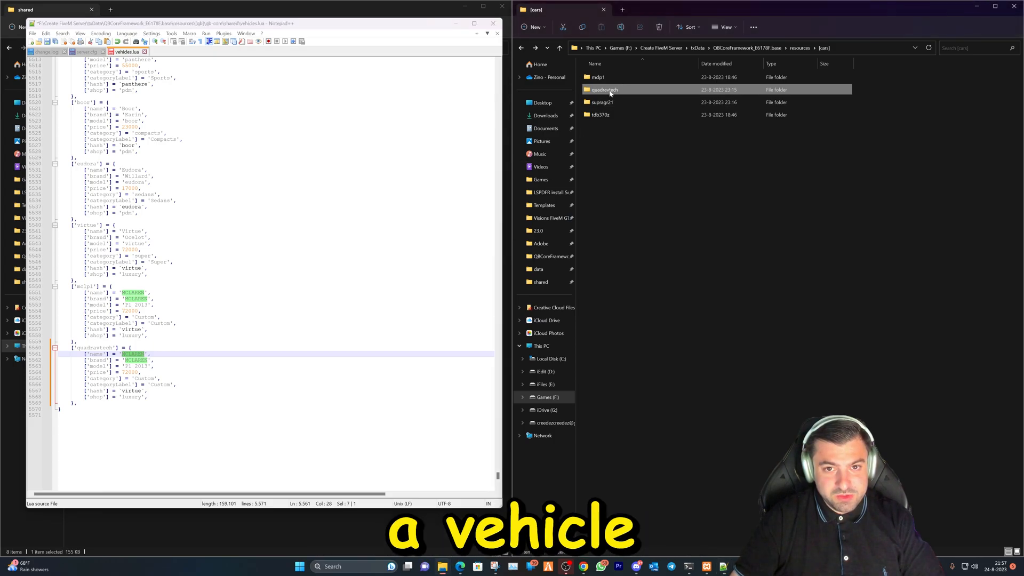
Step: Open quadravtech's meta/vehicles.meta in Notepad++ and scroll to confirm model name quadravtech
{"action": "double_click", "coordinate": [603, 90]}
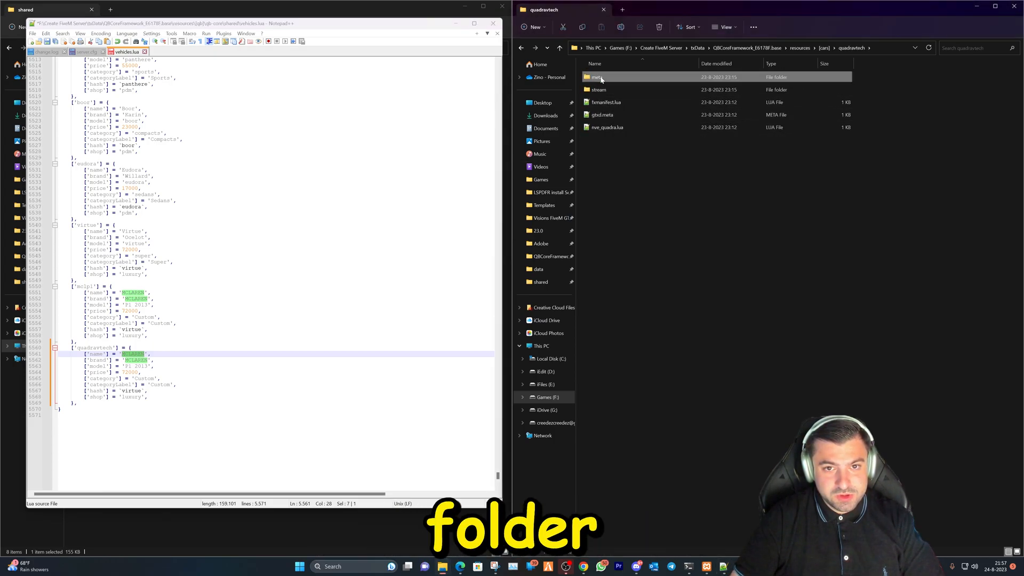
{"action": "double_click", "coordinate": [594, 76]}
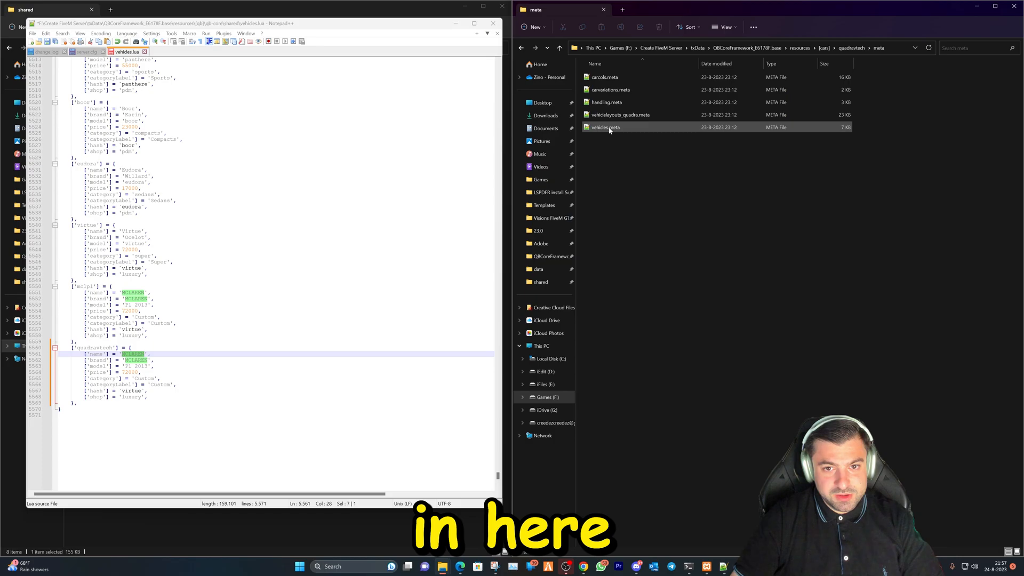
{"action": "double_click", "coordinate": [604, 127]}
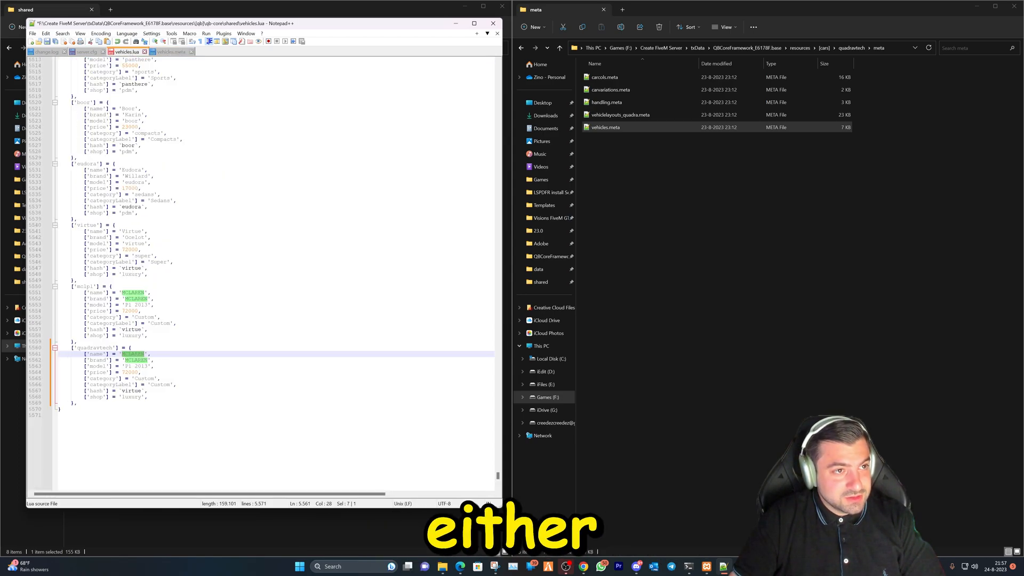
{"action": "left_click", "coordinate": [172, 52]}
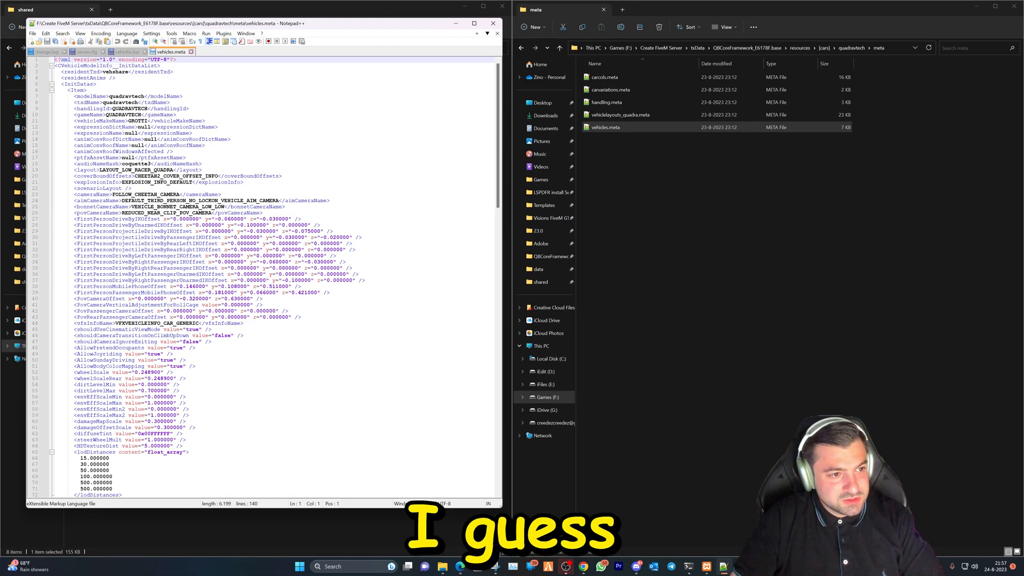
{"action": "scroll", "scroll_direction": "down", "scroll_amount": 3}
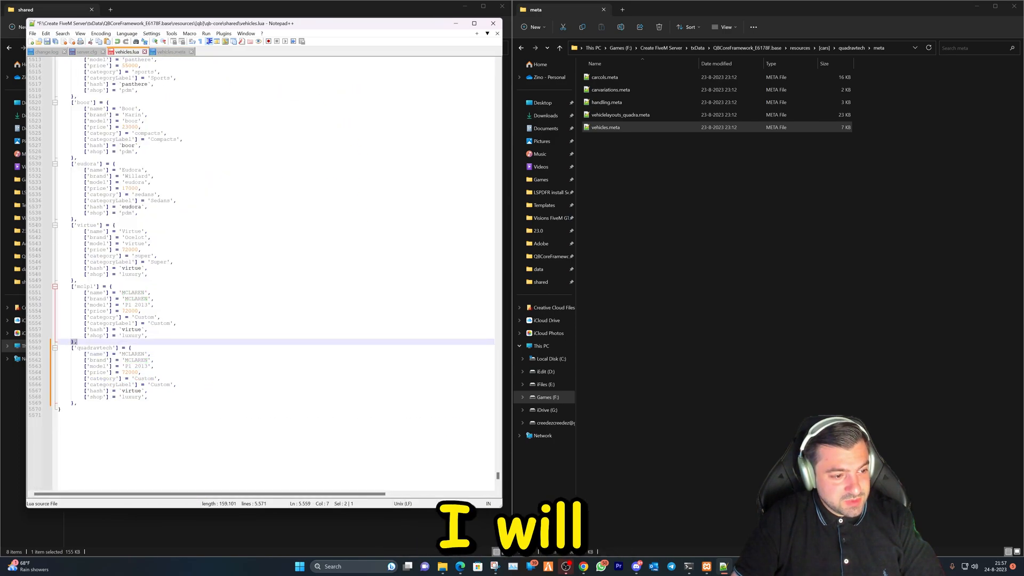
Step: Replace the copied entry's name value with quadravtech and close the vehicles.lua tab
{"action": "double_click", "coordinate": [91, 347]}
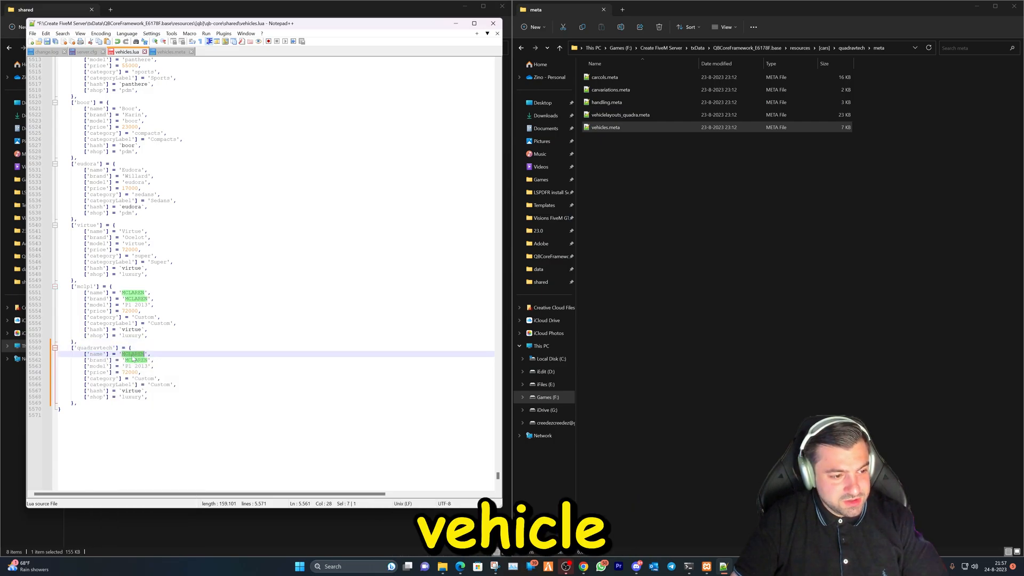
{"action": "type", "text": "quadravtech"}
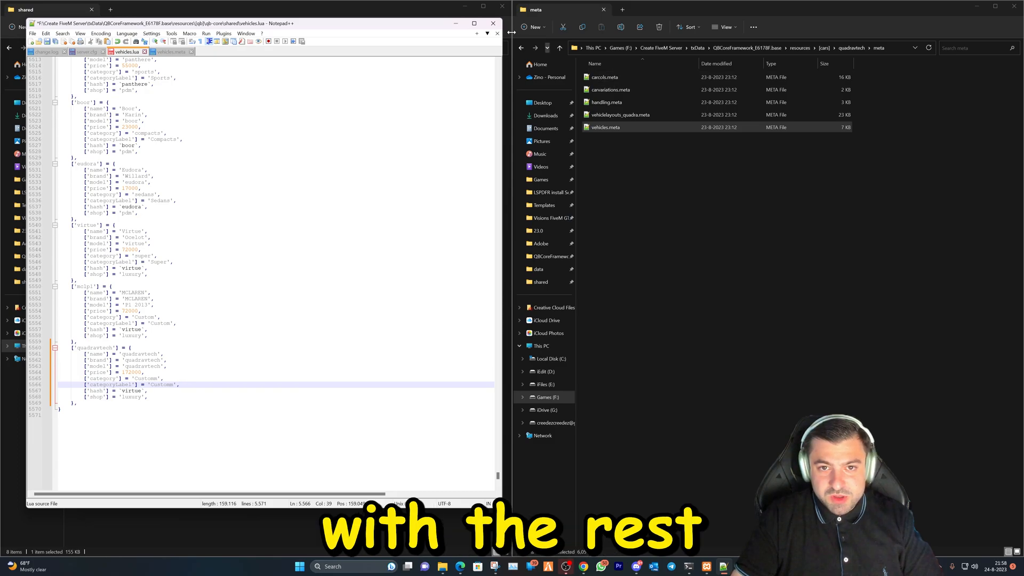
{"action": "left_click", "coordinate": [522, 47]}
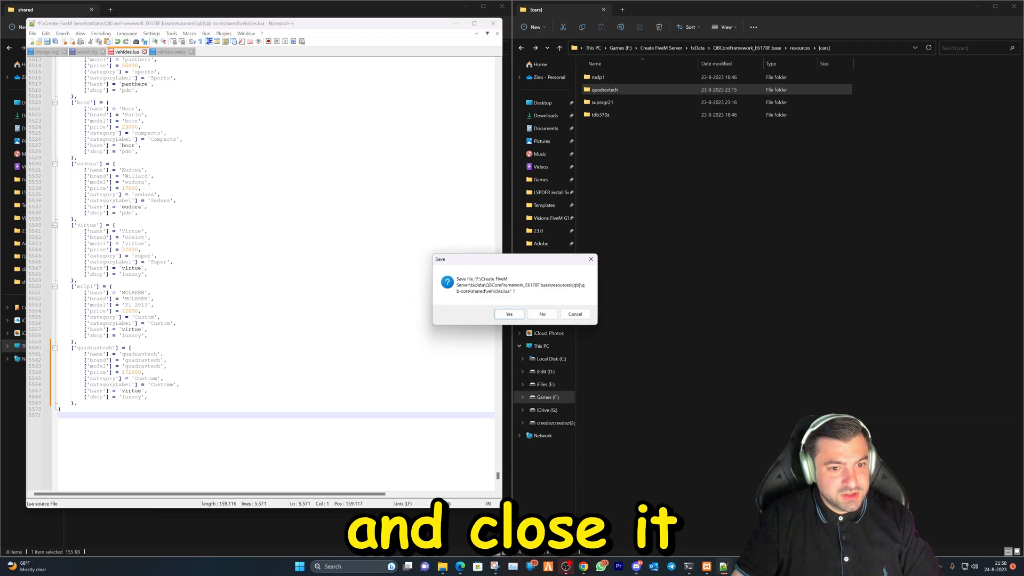
Step: Save vehicles.lua and restart the Zino Test 3 server from txAdmin
{"action": "left_click", "coordinate": [508, 314]}
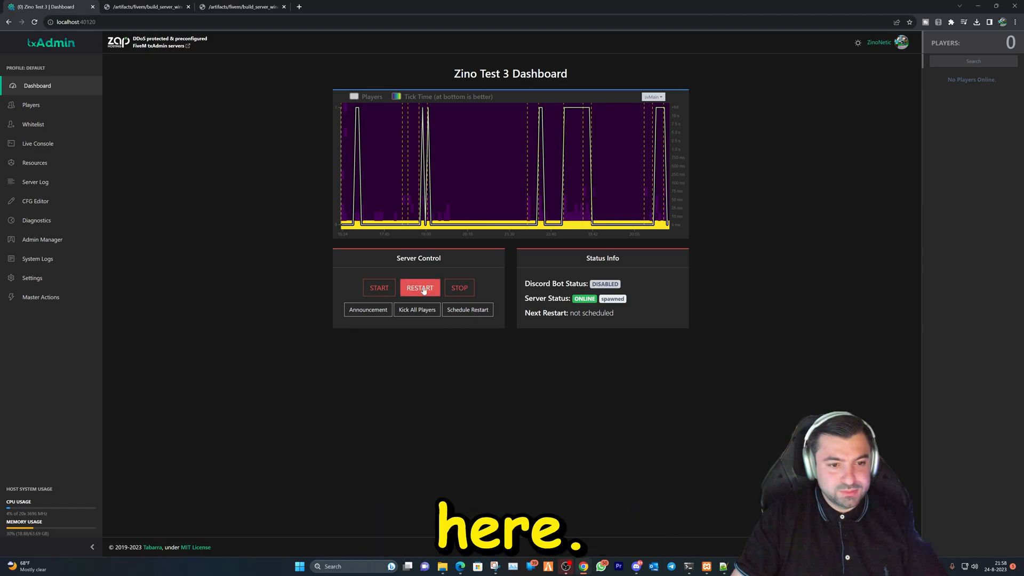
{"action": "left_click", "coordinate": [419, 287]}
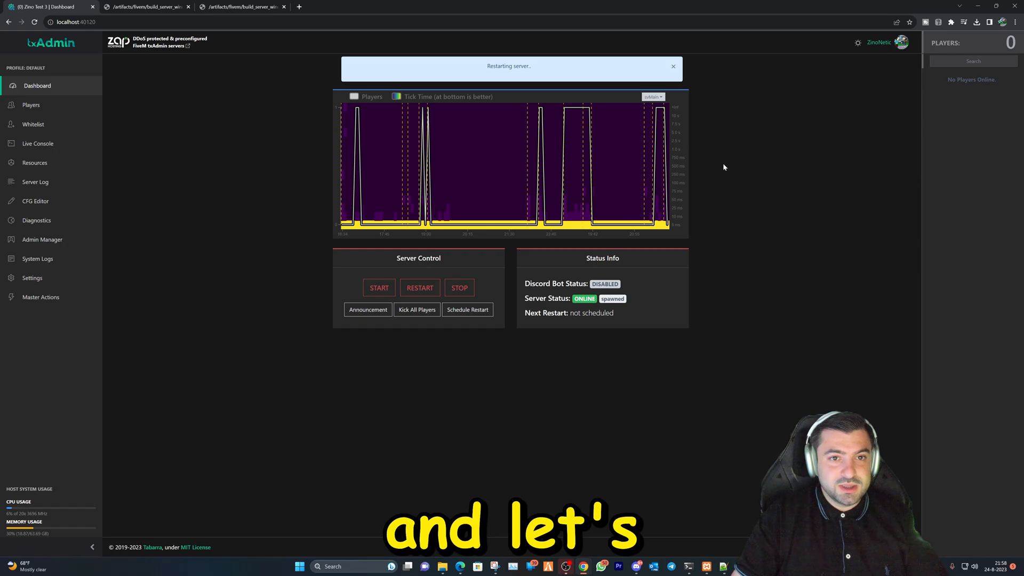
{"action": "mouse_move", "coordinate": [800, 256]}
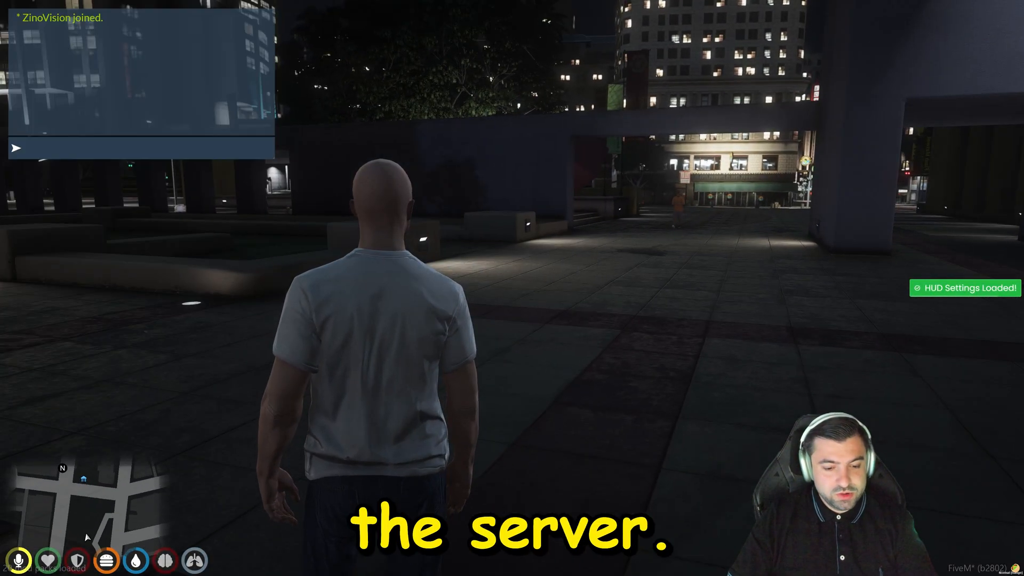
Step: Spawn the quadravtech car via /admin vehicle options and drive it forward
{"action": "type", "text": "/adm"}
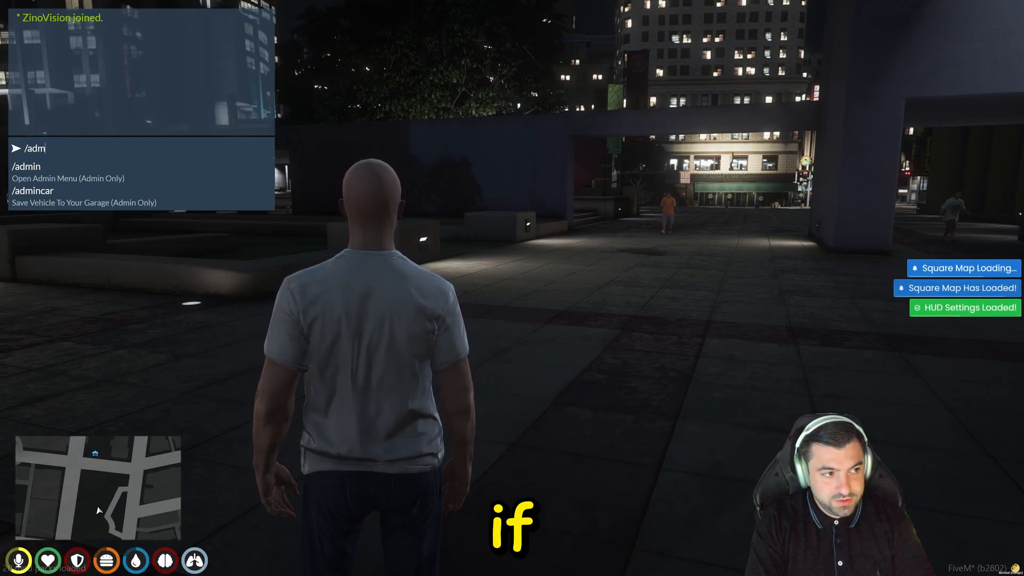
{"action": "key", "text": "Enter"}
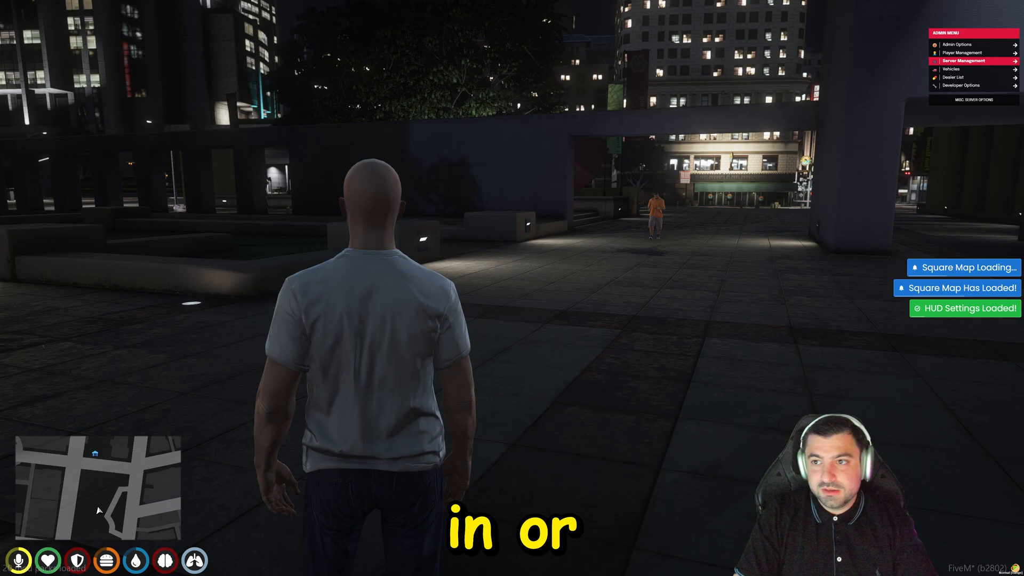
{"action": "left_click", "coordinate": [951, 69]}
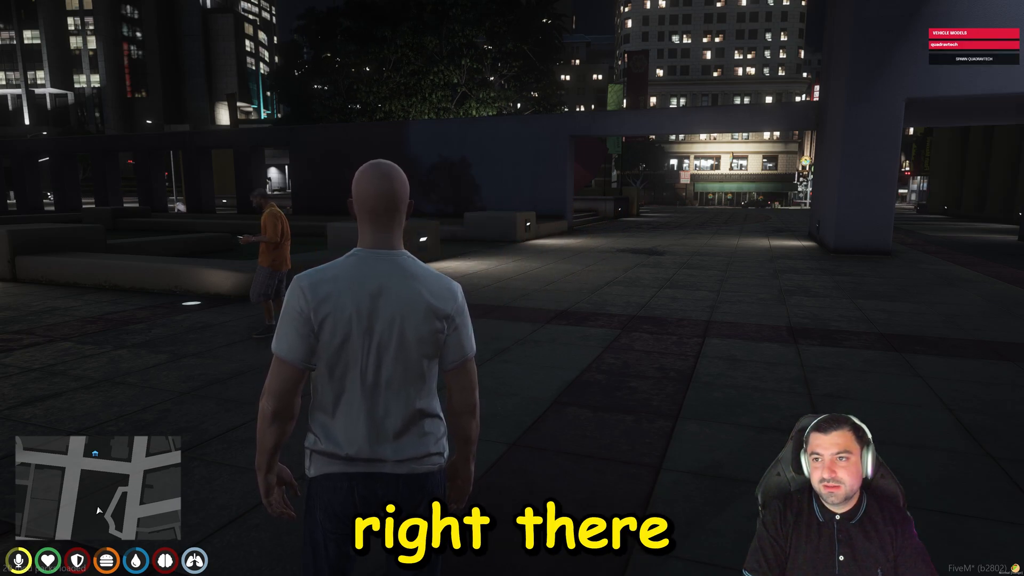
{"action": "left_click", "coordinate": [972, 59]}
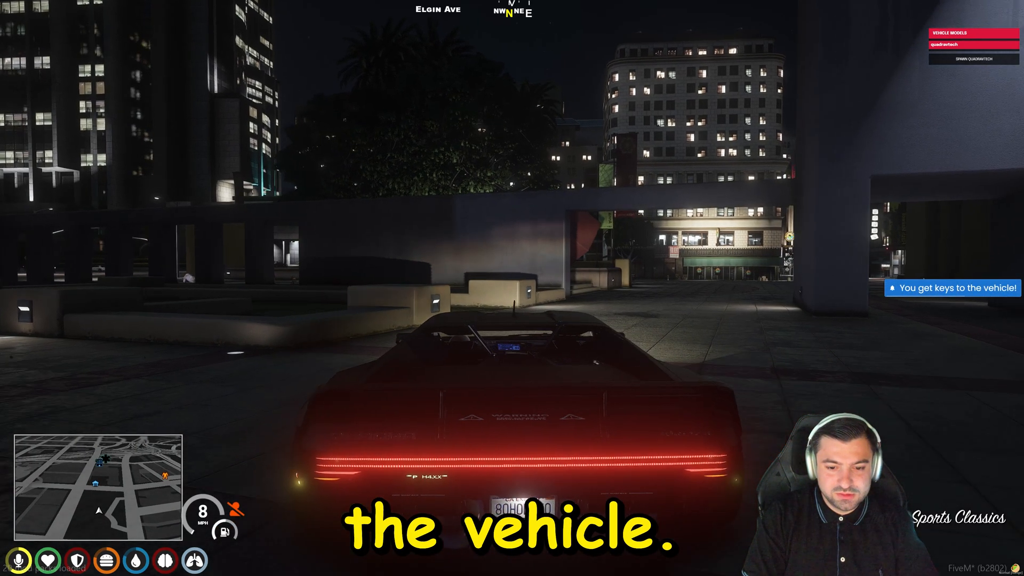
{"action": "key", "text": "w"}
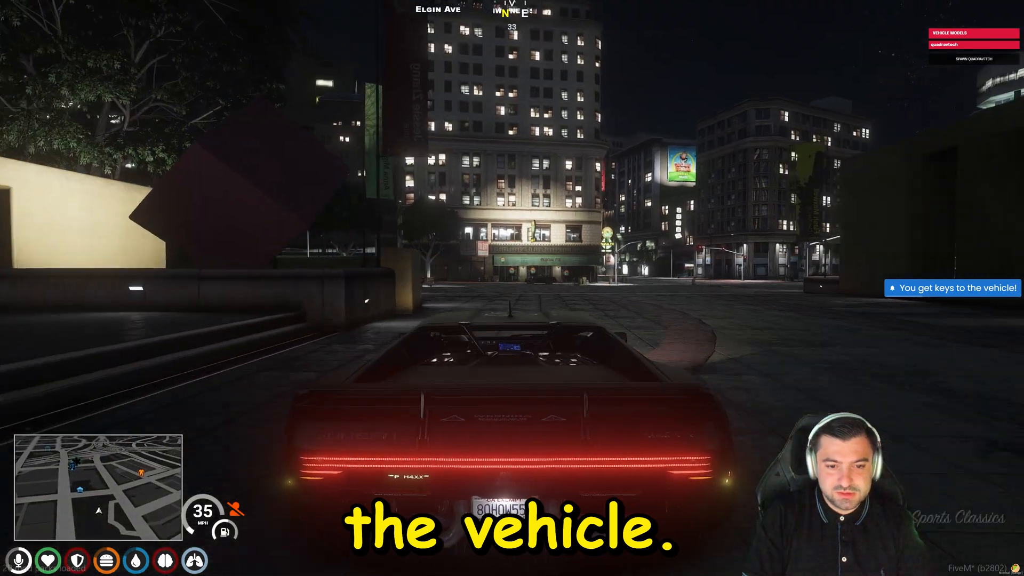